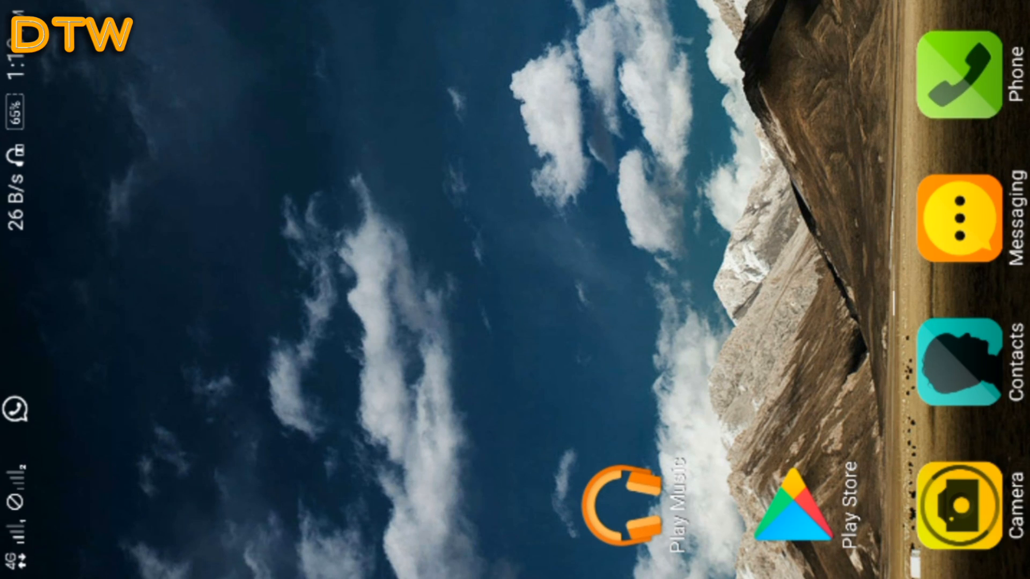
# - Launch Messaging from the home screen and show its More options menu
pyautogui.click(957, 220)
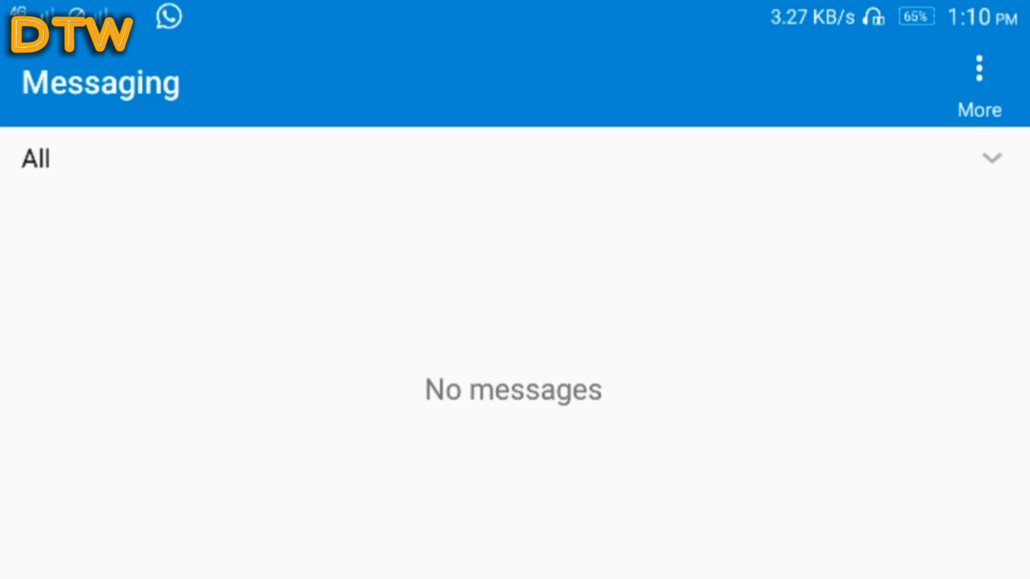
pyautogui.click(976, 70)
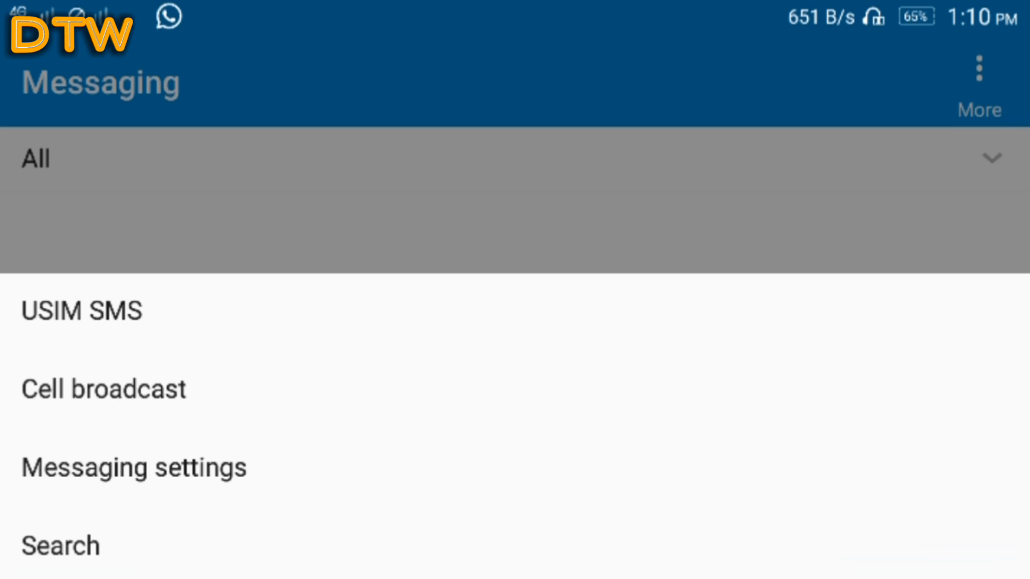
# - Go into Messaging settings and scroll down to the SMS storage location entry
pyautogui.click(133, 469)
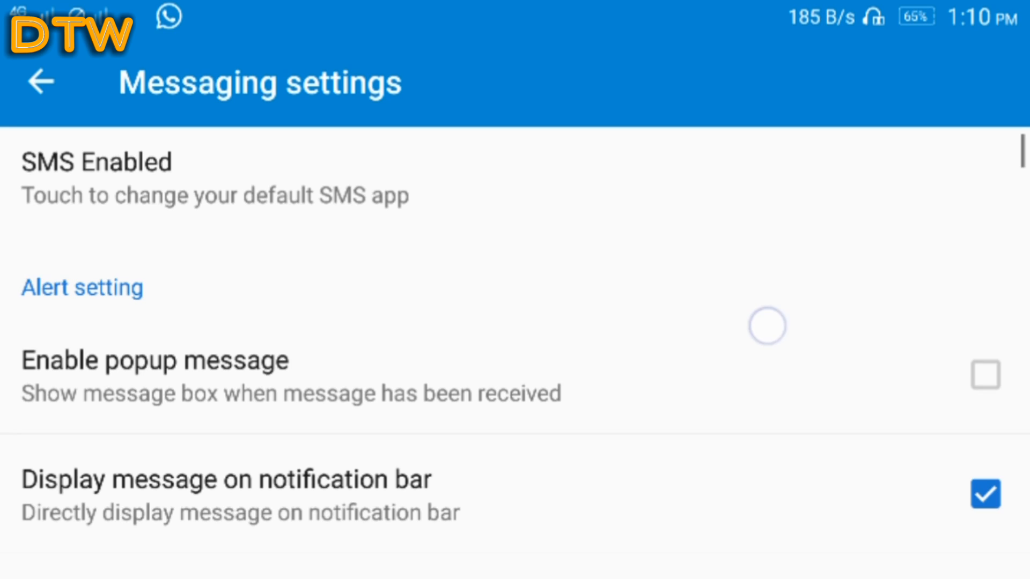
pyautogui.scroll(-3)
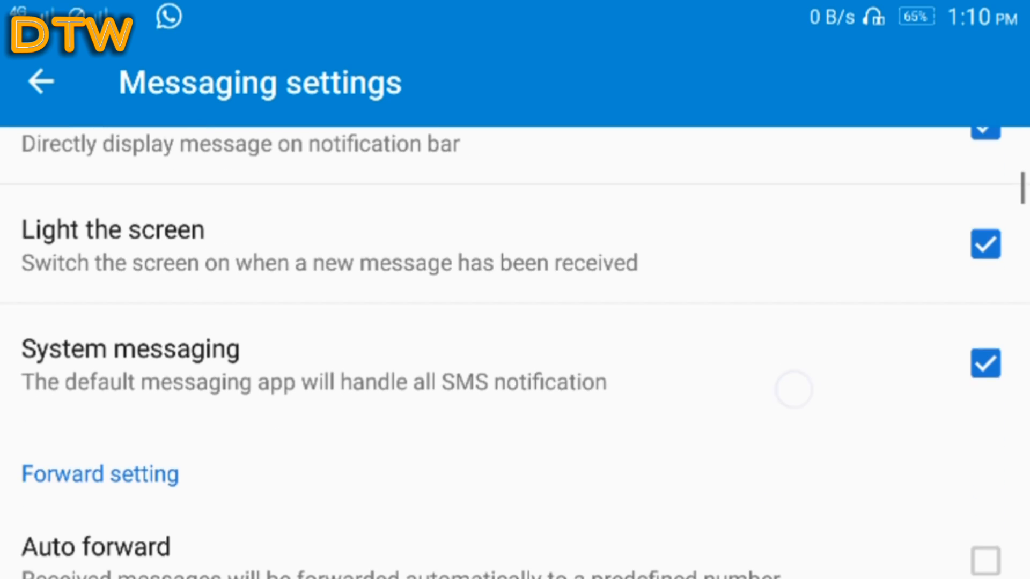
pyautogui.scroll(-3)
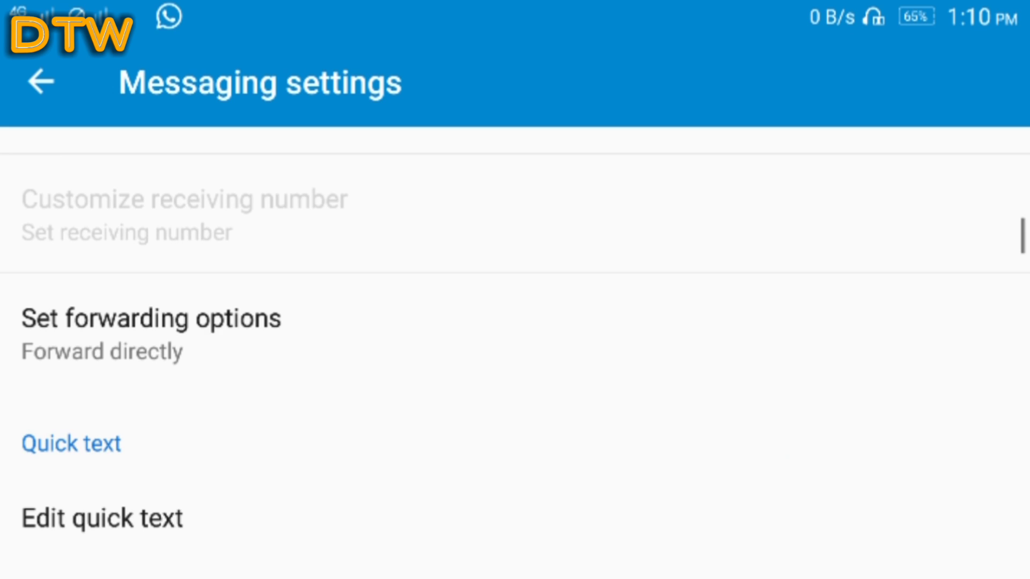
pyautogui.scroll(-3)
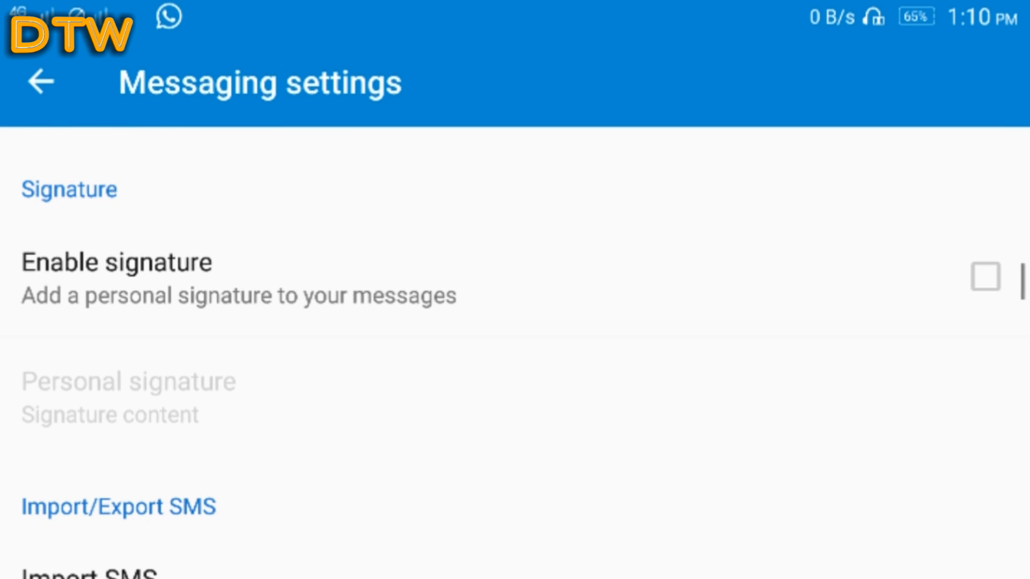
pyautogui.scroll(-3)
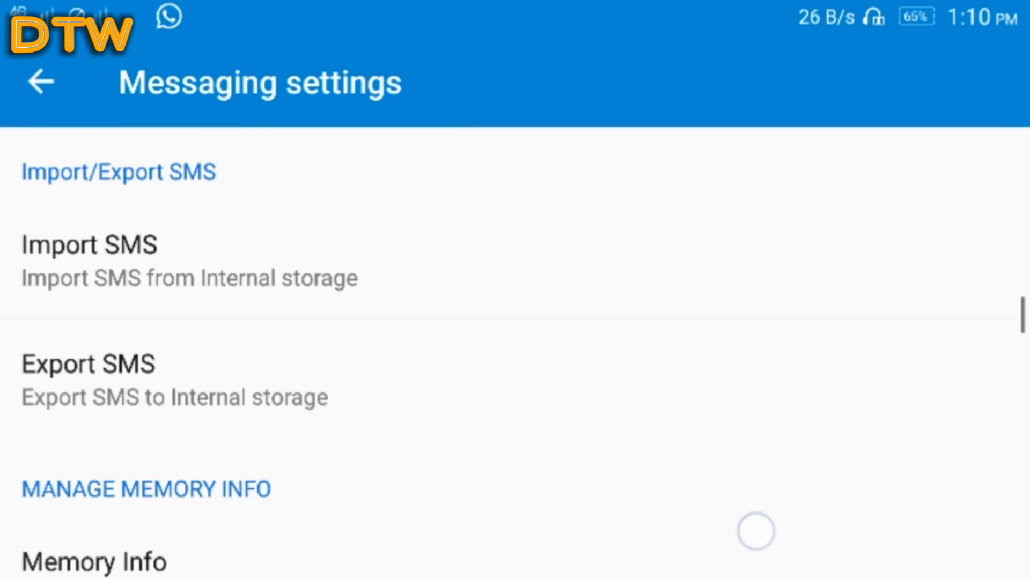
pyautogui.scroll(-3)
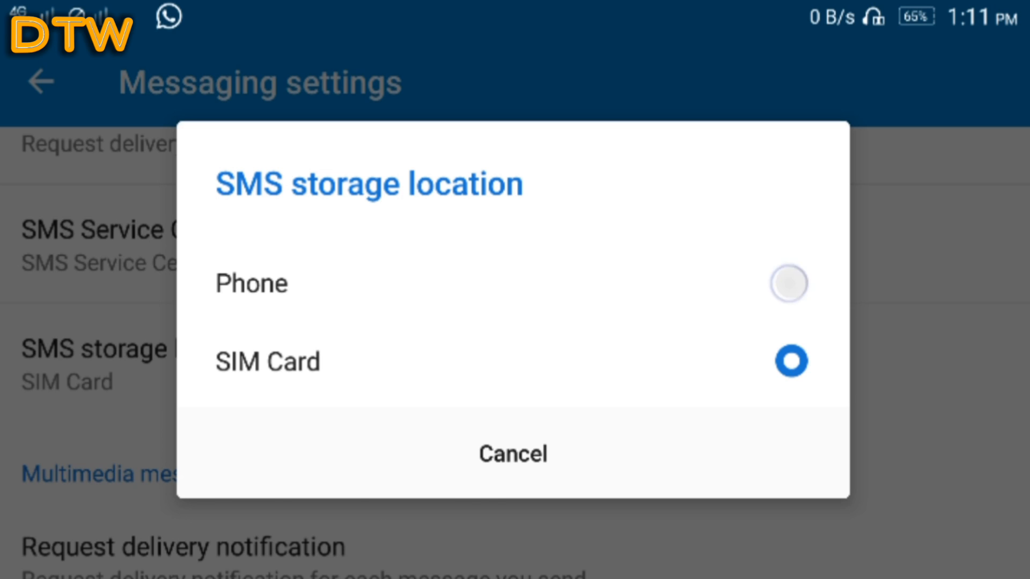
# - Set SMS storage location to Phone, return home, and relaunch Messaging to its empty inbox
pyautogui.click(251, 283)
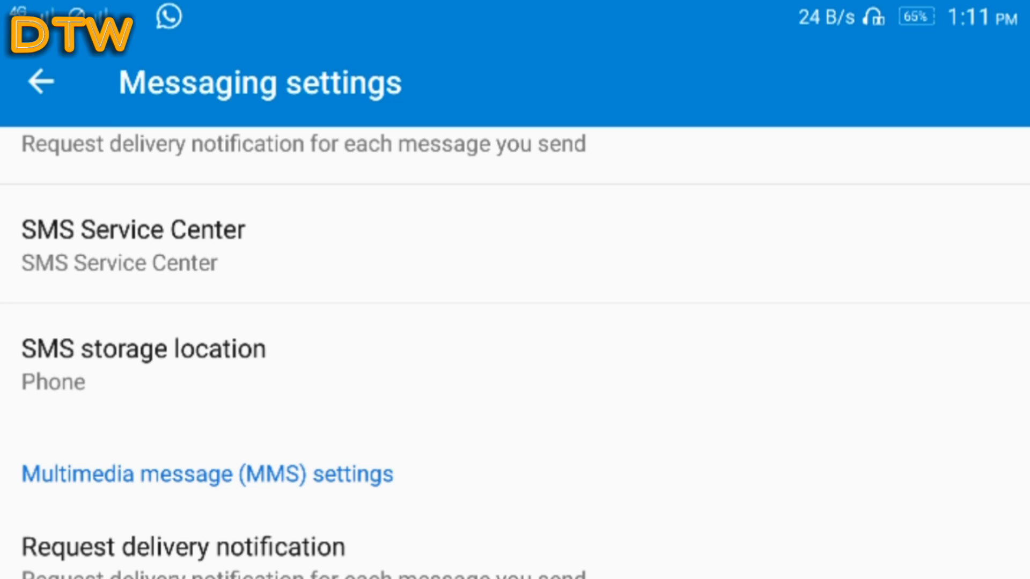
pyautogui.click(41, 81)
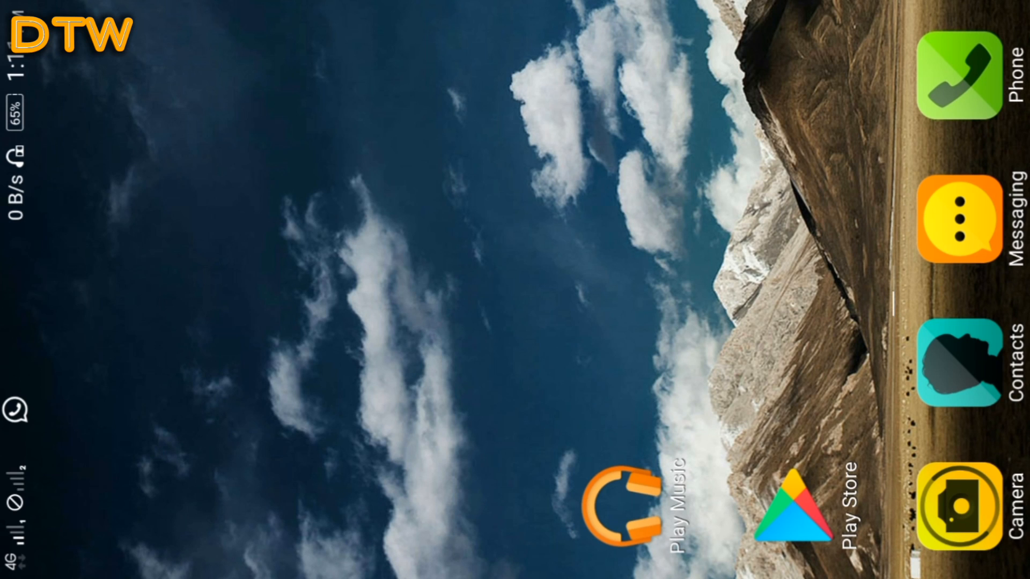
pyautogui.click(958, 223)
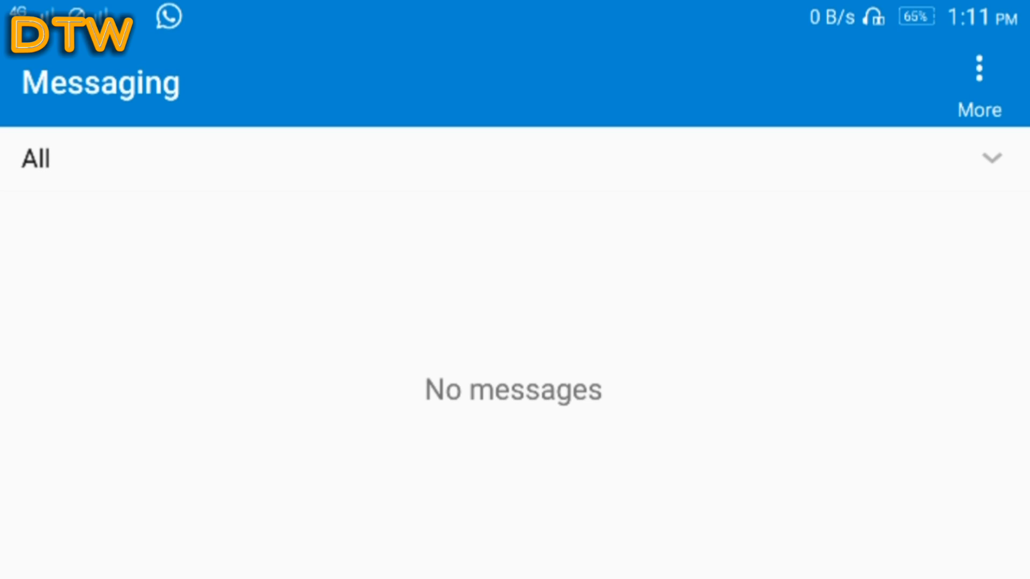